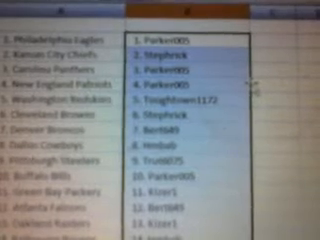
scroll(down, 3)
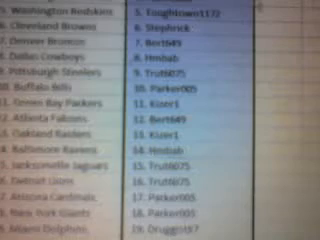